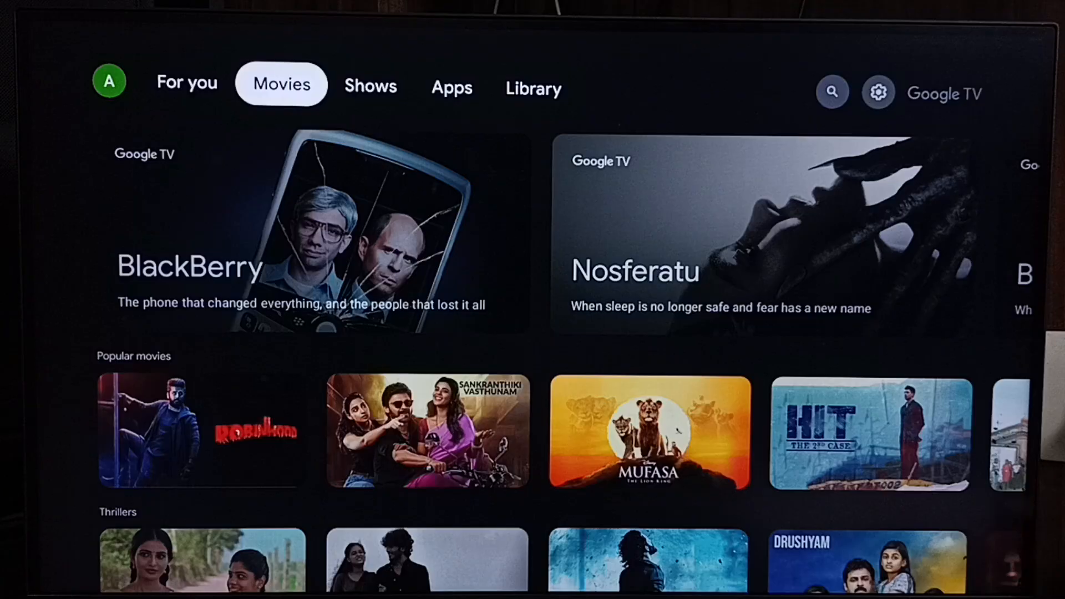
Step: From the home screen, go through quick settings into All settings and Privacy
click(832, 91)
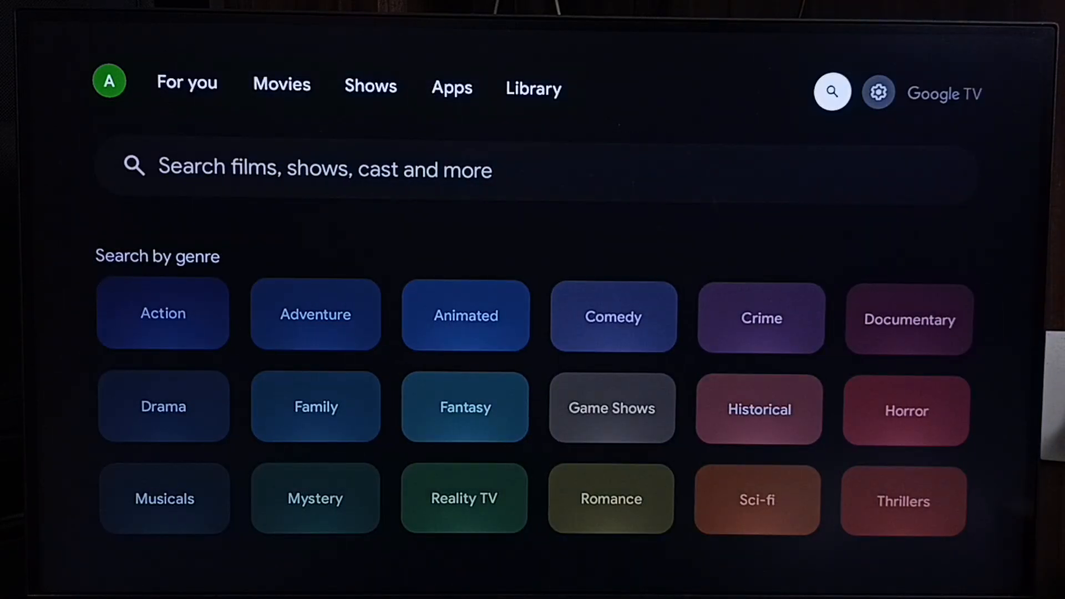
click(877, 92)
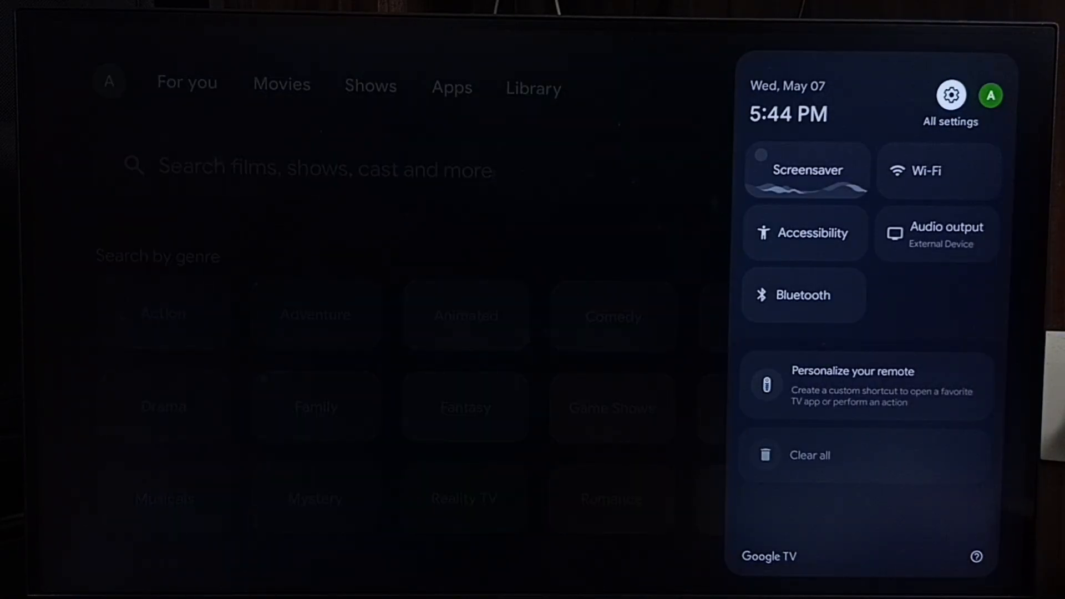
click(950, 94)
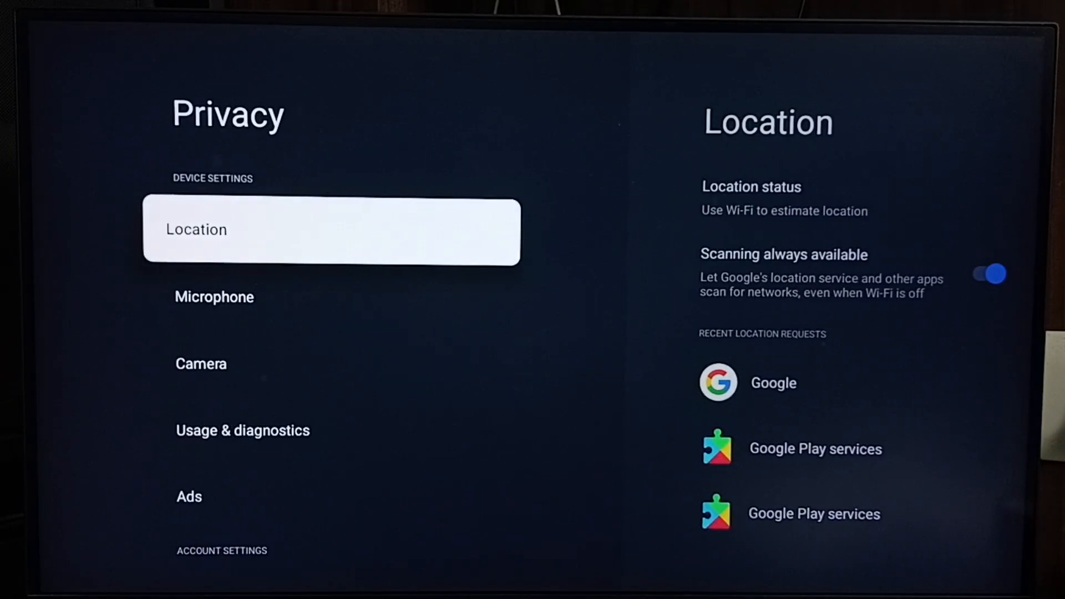
Step: Scroll down the Privacy list and select Ads
scroll(down, 3)
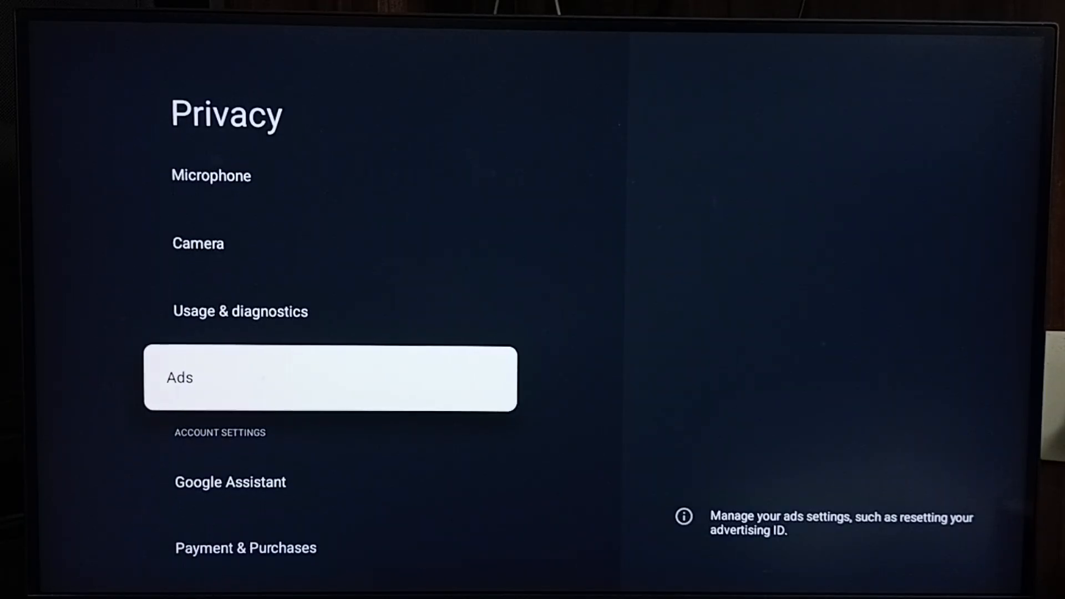
click(331, 378)
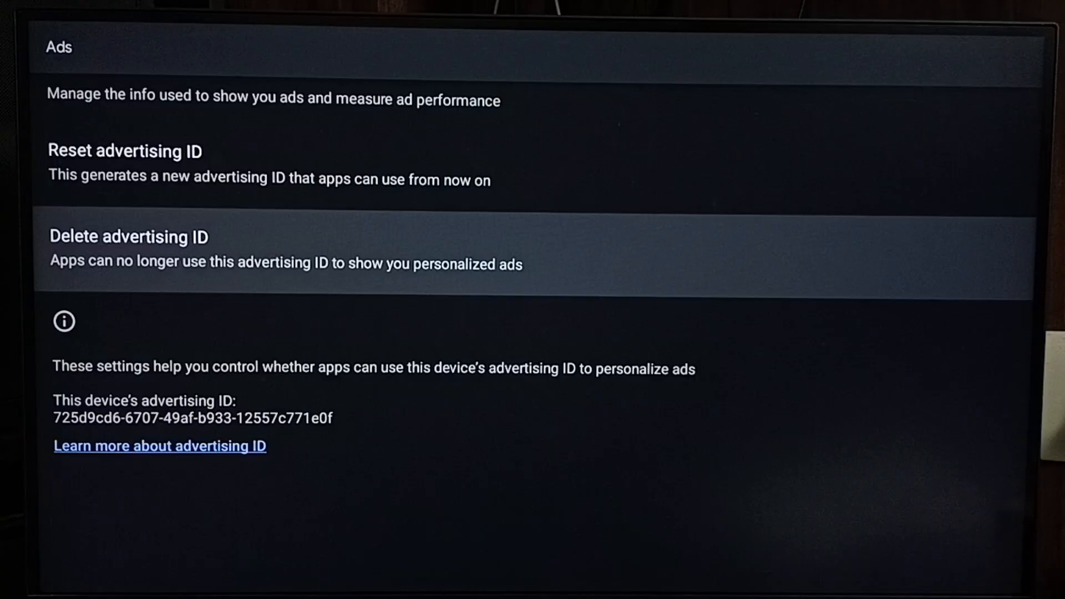
Step: Choose Delete advertising ID and confirm the deletion
click(127, 237)
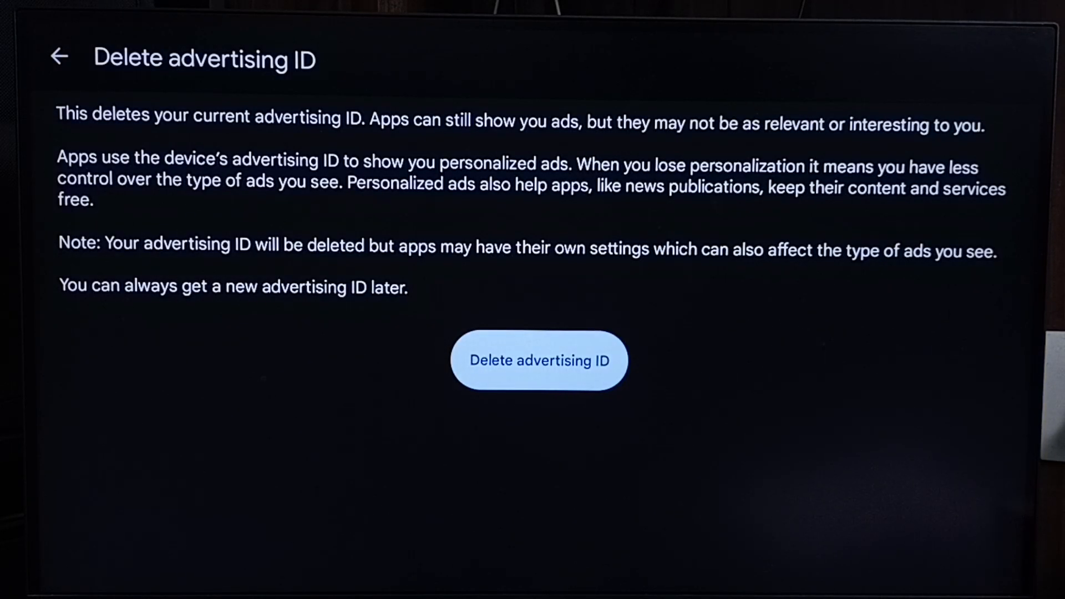
click(538, 360)
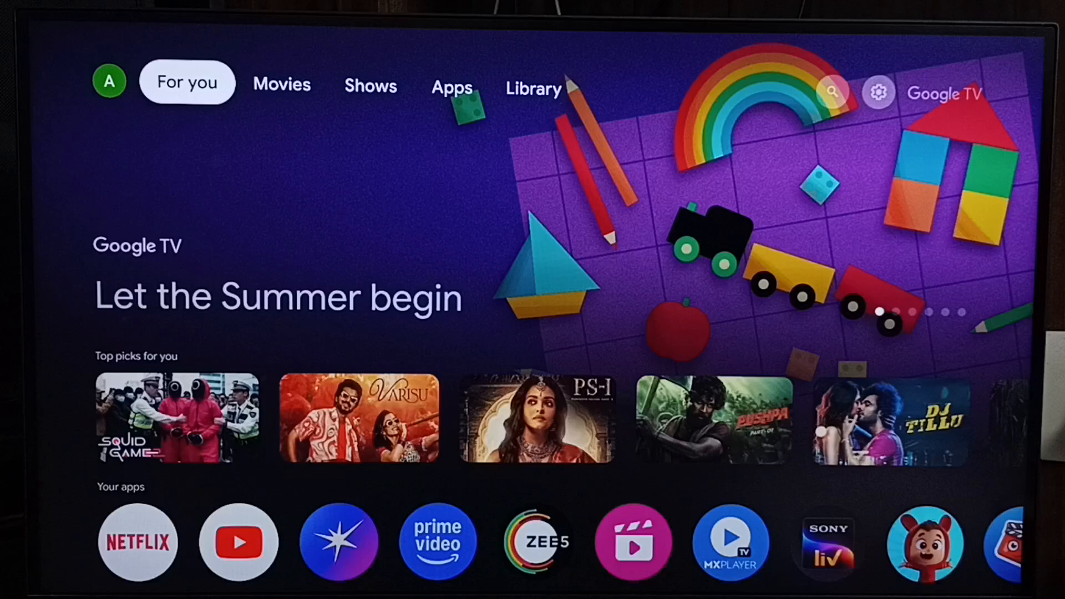
Step: Reopen the gear quick settings panel and select All settings
click(877, 91)
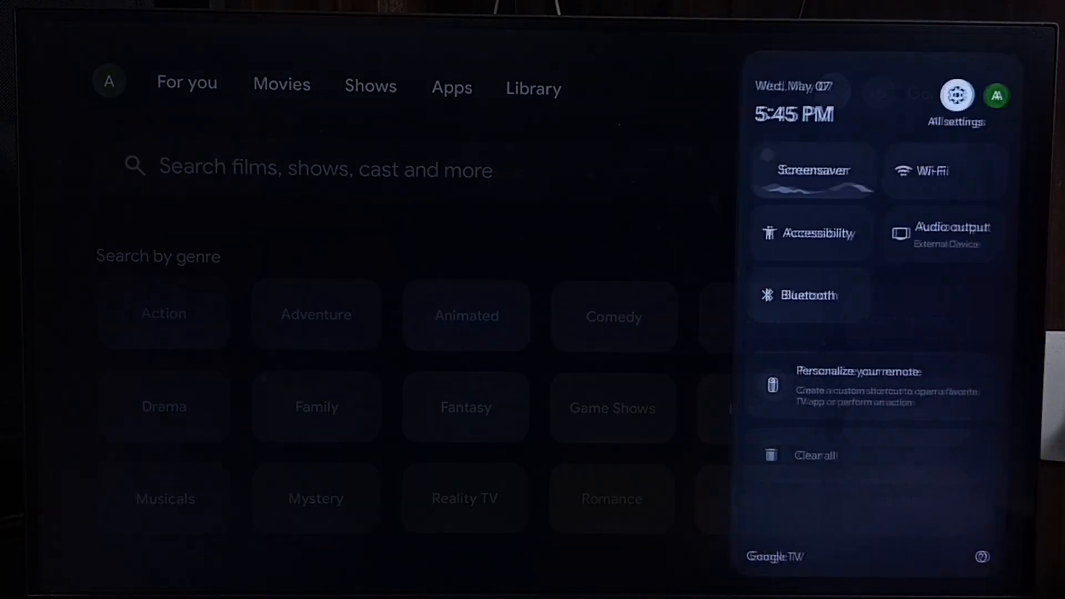
click(956, 95)
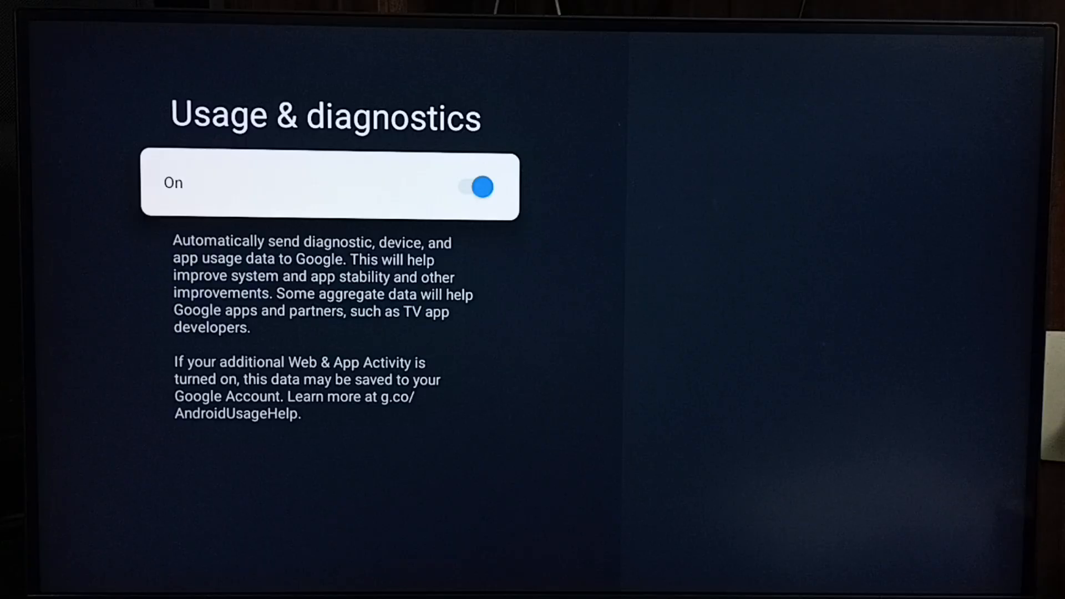
Step: Toggle Usage & diagnostics off, then bring the quick settings panel up again
click(479, 187)
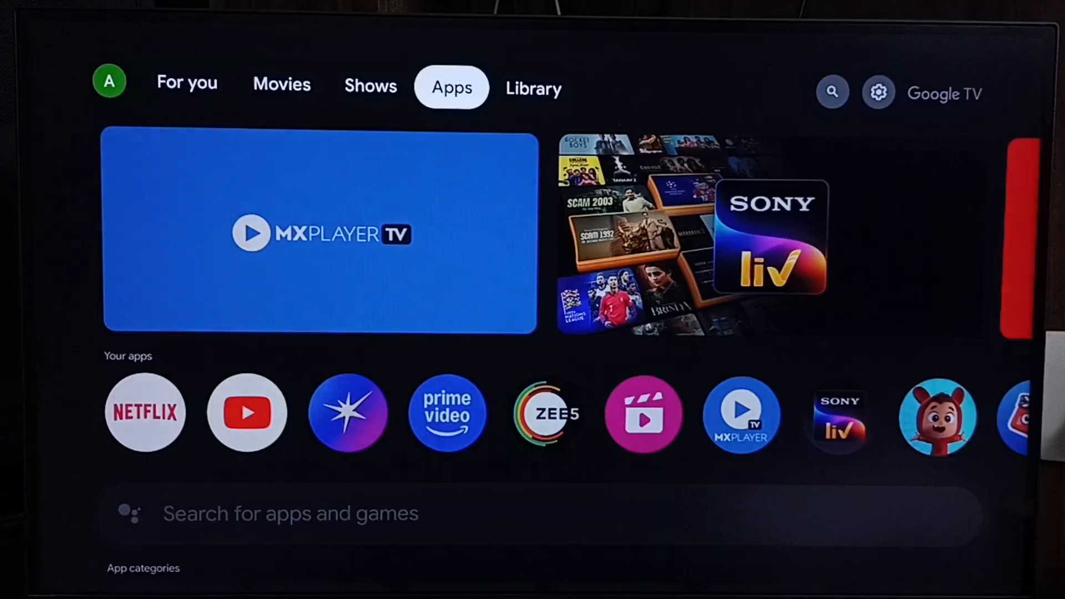
click(877, 91)
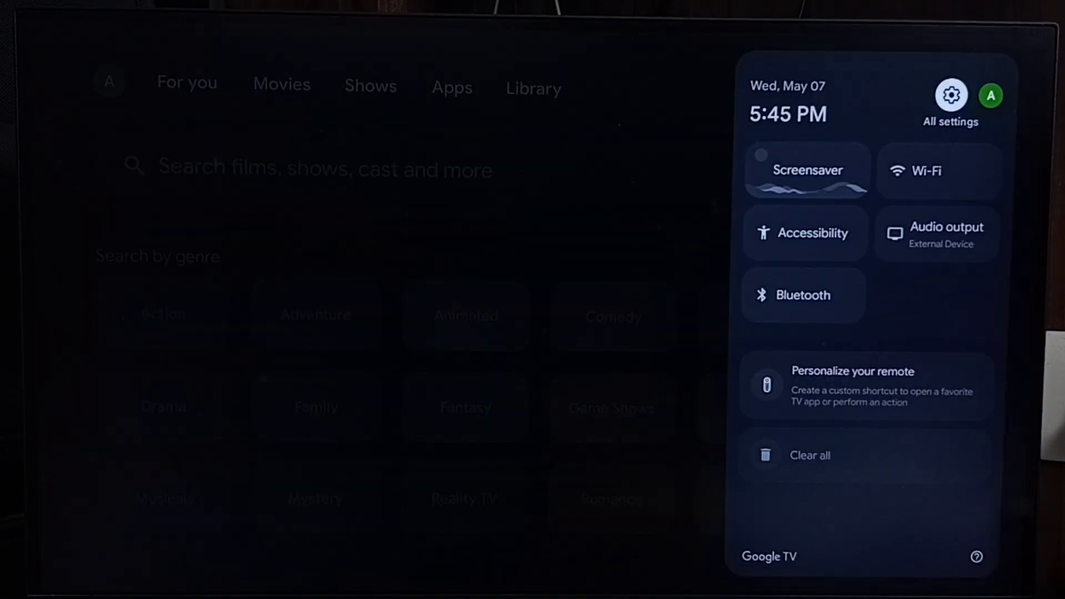